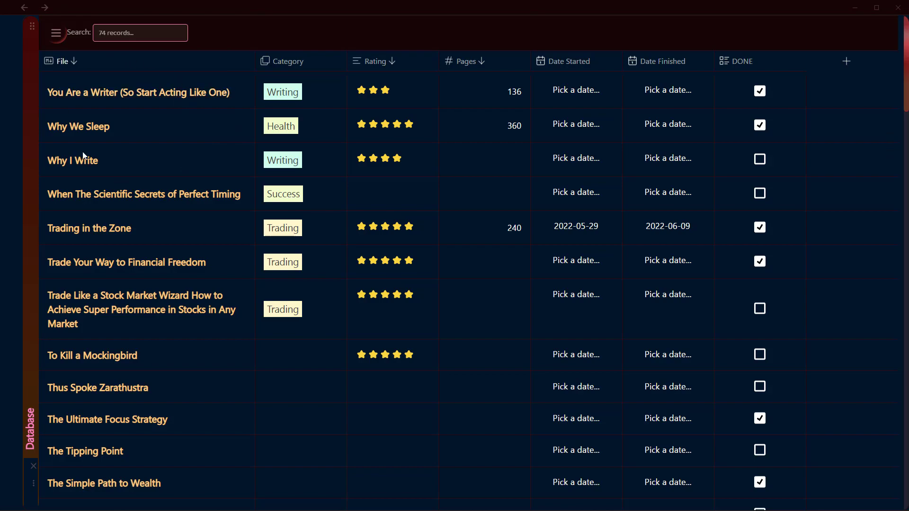
# Step: Scroll through the 74-record book database before leaving it
pyautogui.scroll(-3)
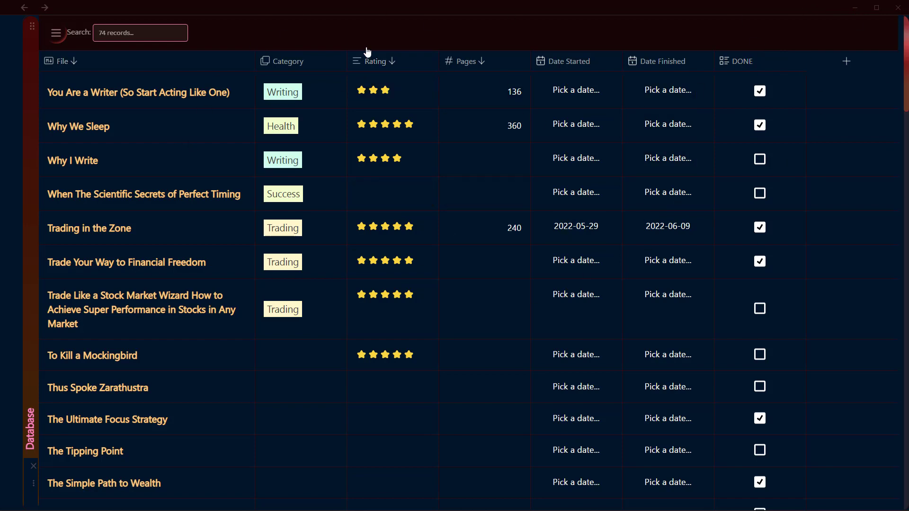
pyautogui.moveTo(845, 245)
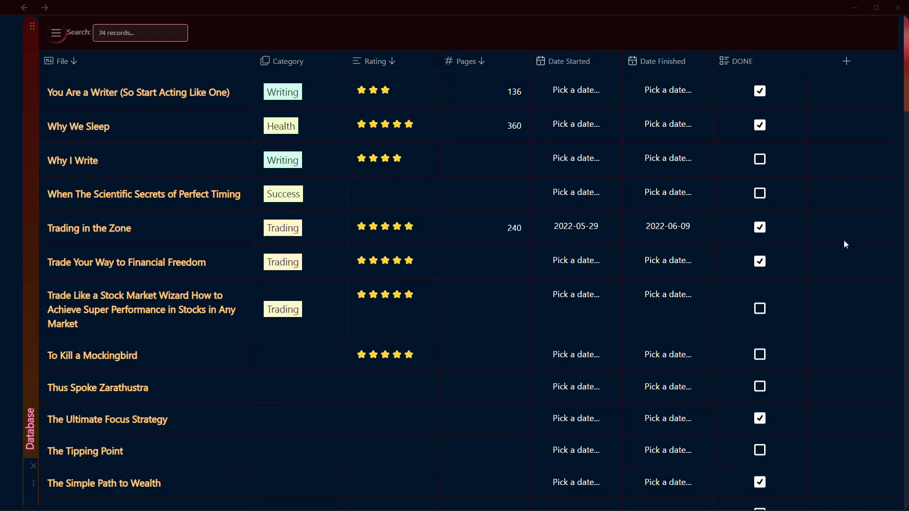
pyautogui.moveTo(397, 147)
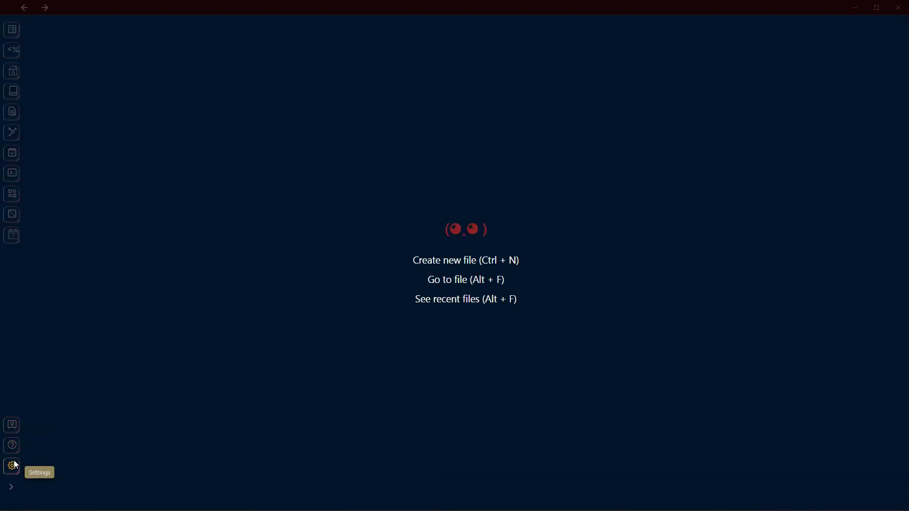
# Step: Go from Settings through Community plugins to the Database Folder plugin's options
pyautogui.click(11, 466)
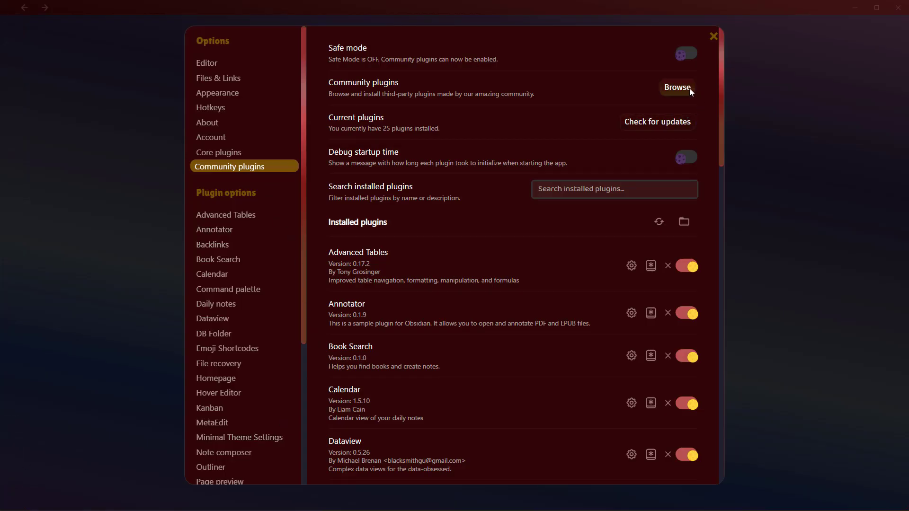
pyautogui.click(676, 87)
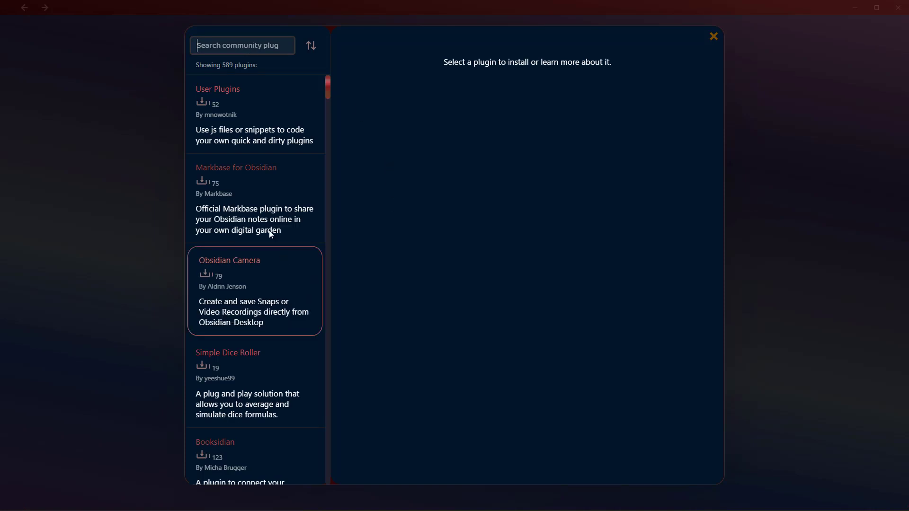
pyautogui.moveTo(267, 365)
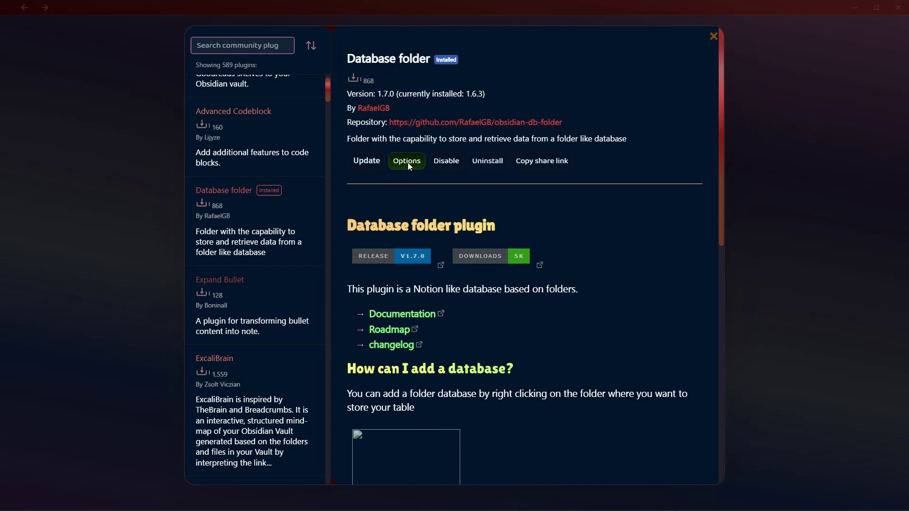
pyautogui.click(407, 161)
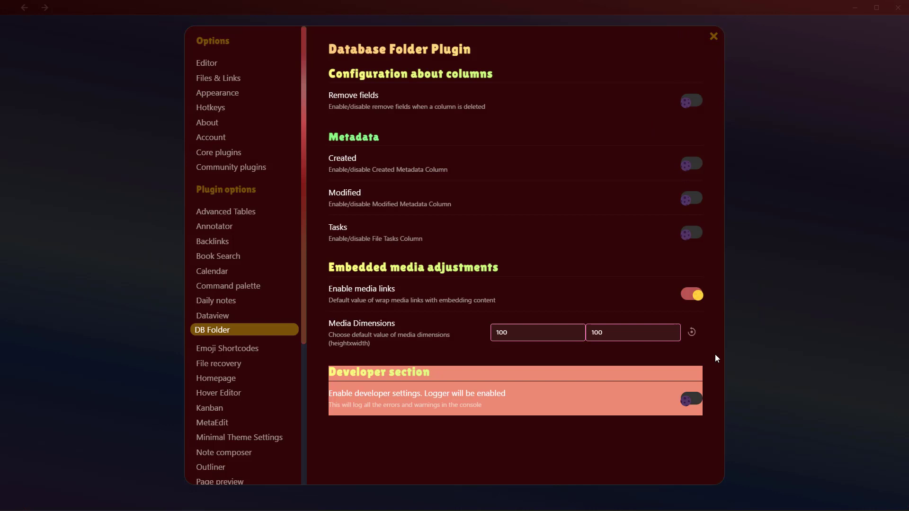
pyautogui.moveTo(573, 231)
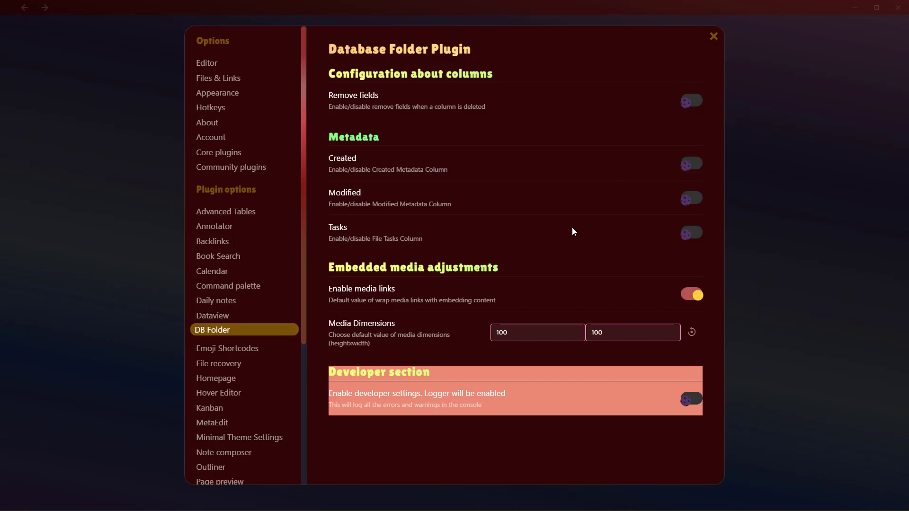
pyautogui.moveTo(781, 37)
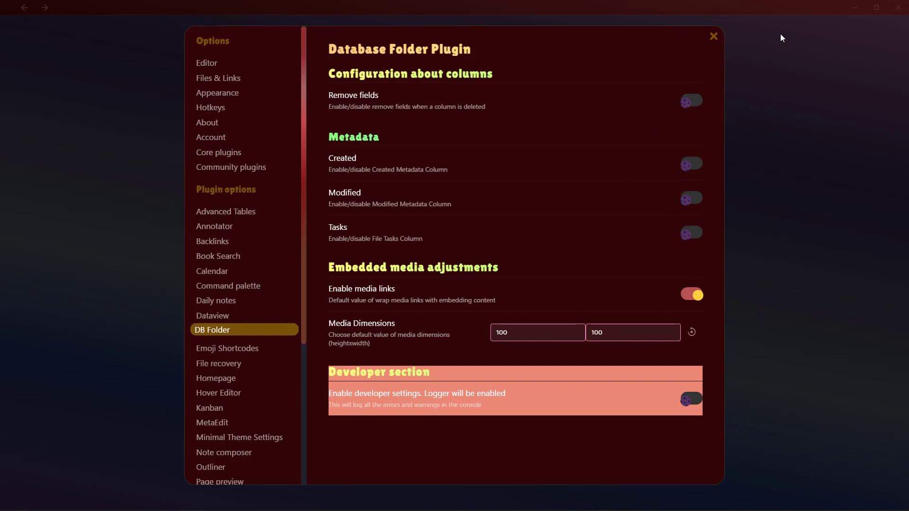
pyautogui.moveTo(280, 300)
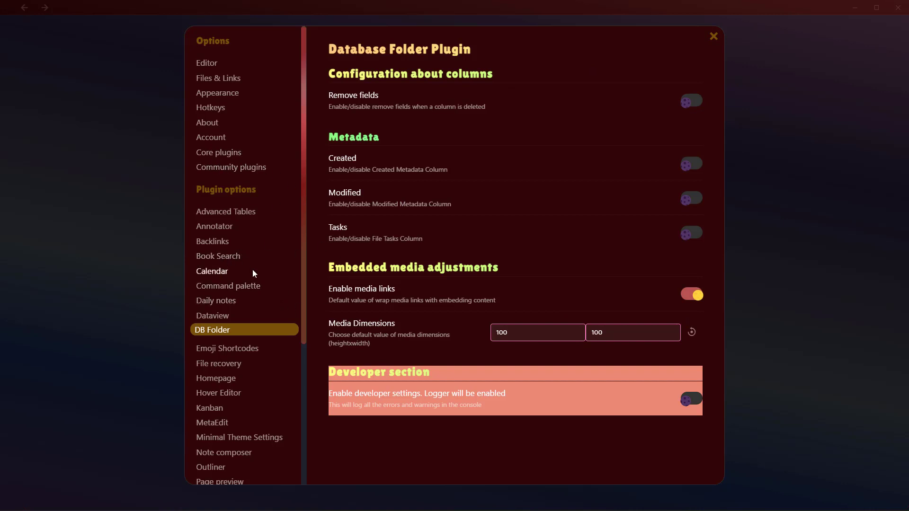
# Step: Review the Dataview plugin's settings, then close Settings back to the vault
pyautogui.click(211, 314)
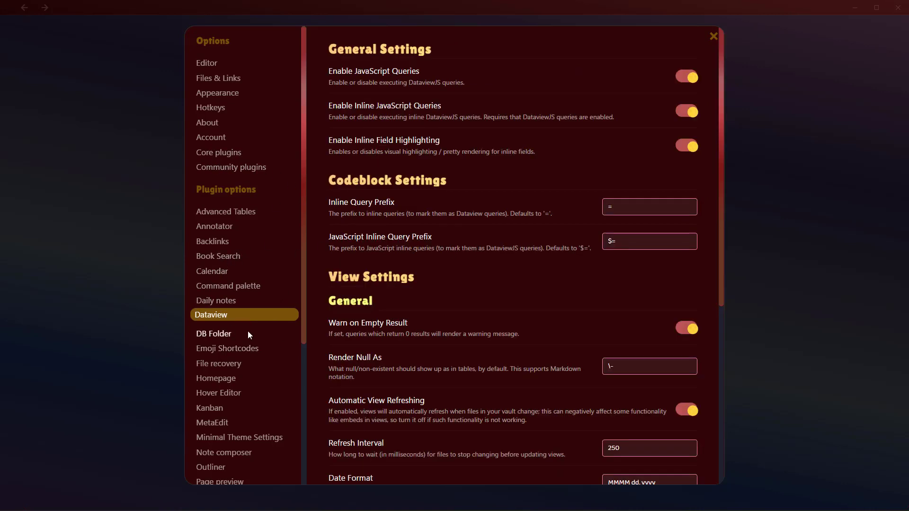
pyautogui.moveTo(253, 324)
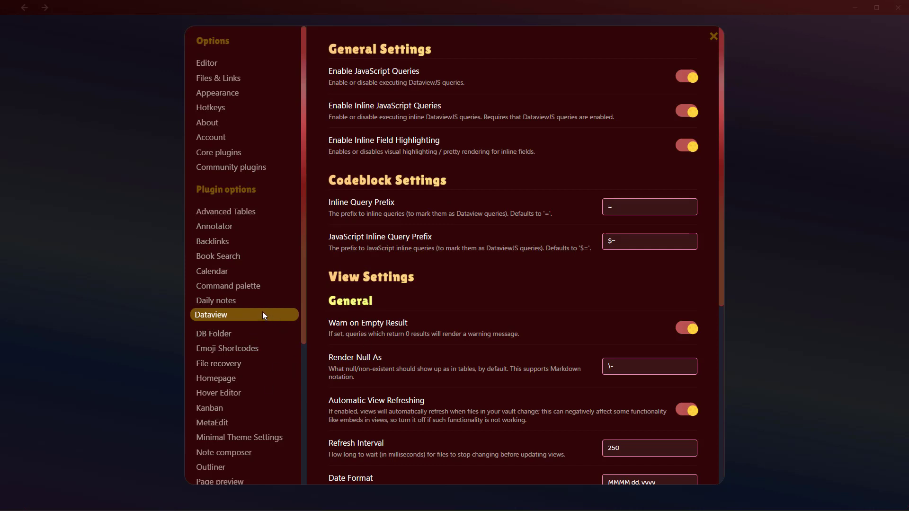
pyautogui.moveTo(269, 318)
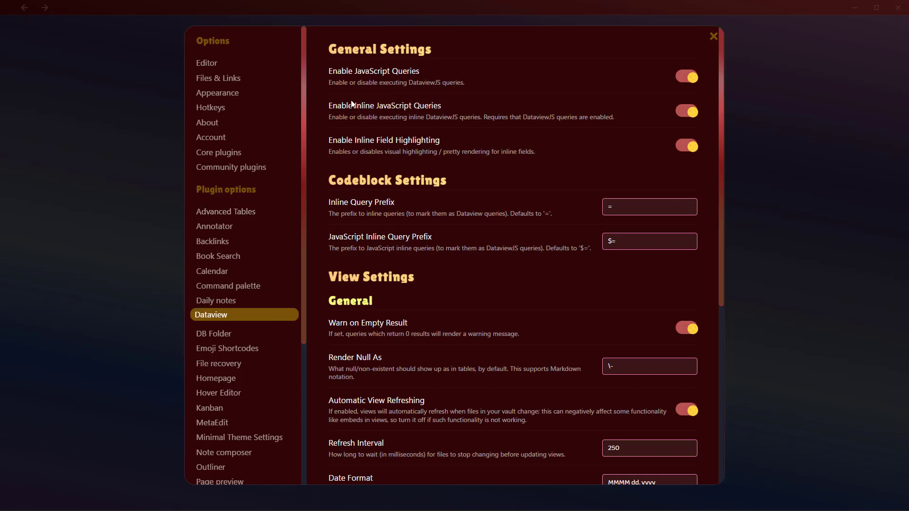
pyautogui.moveTo(236, 325)
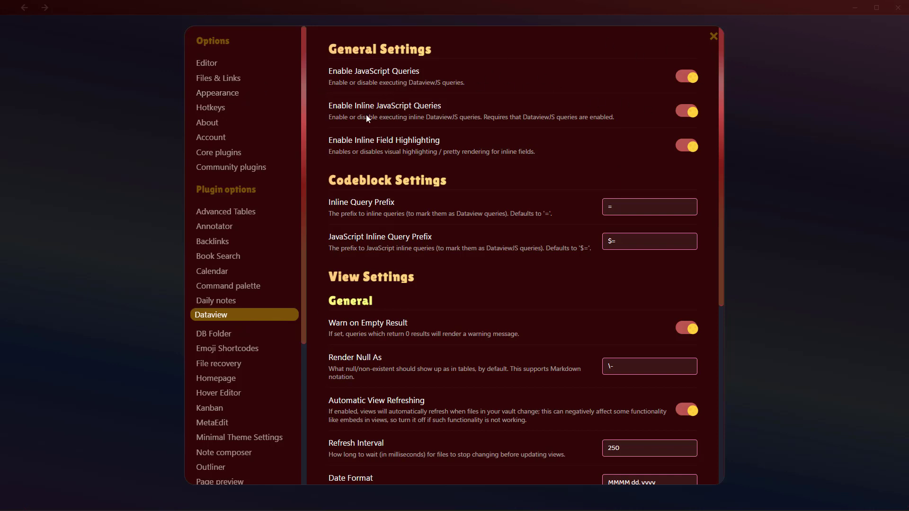
pyautogui.moveTo(459, 166)
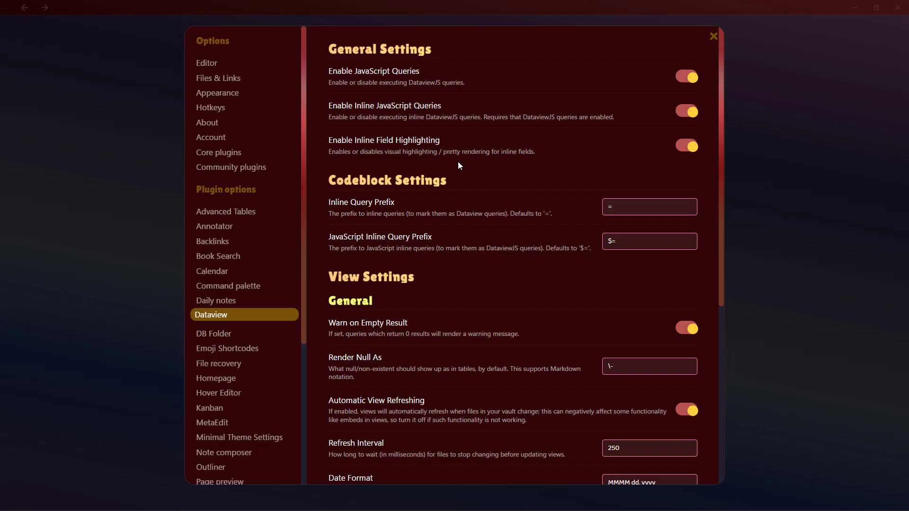
pyautogui.click(713, 36)
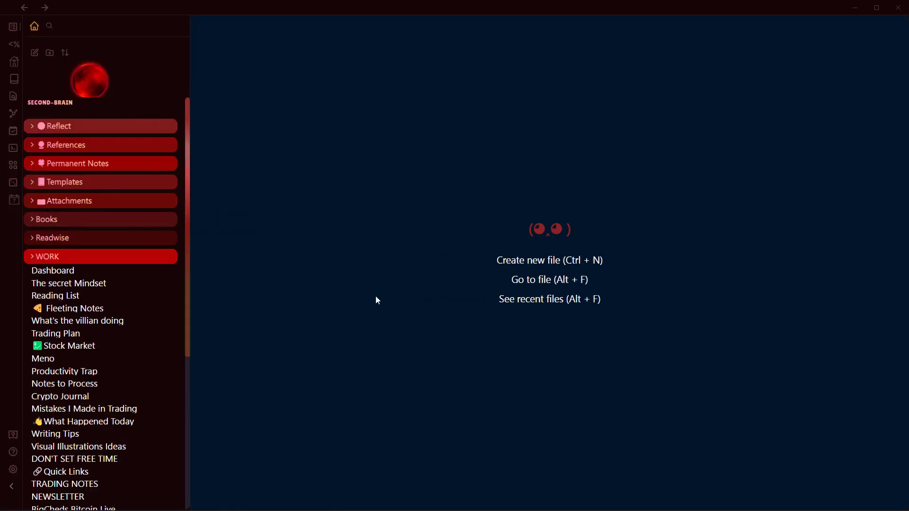
pyautogui.moveTo(262, 193)
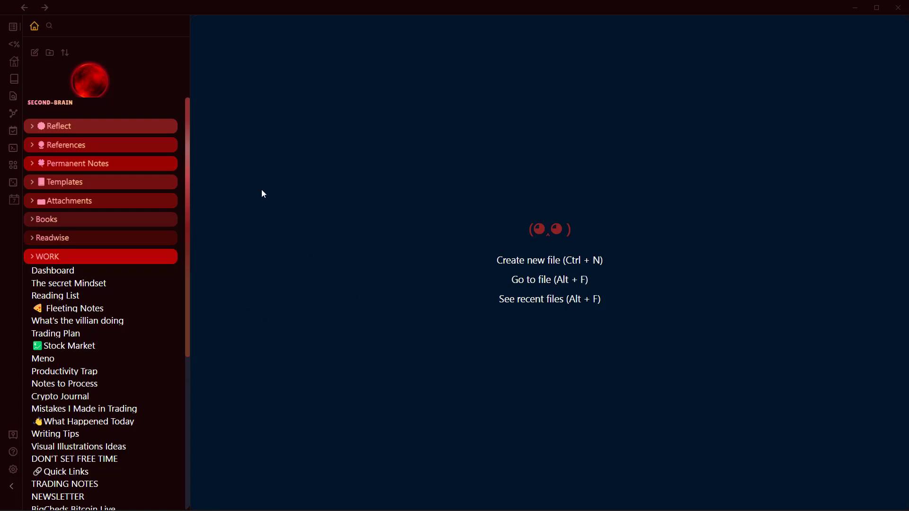
# Step: Create a new database folder from the References folder's context menu
pyautogui.rightClick(67, 145)
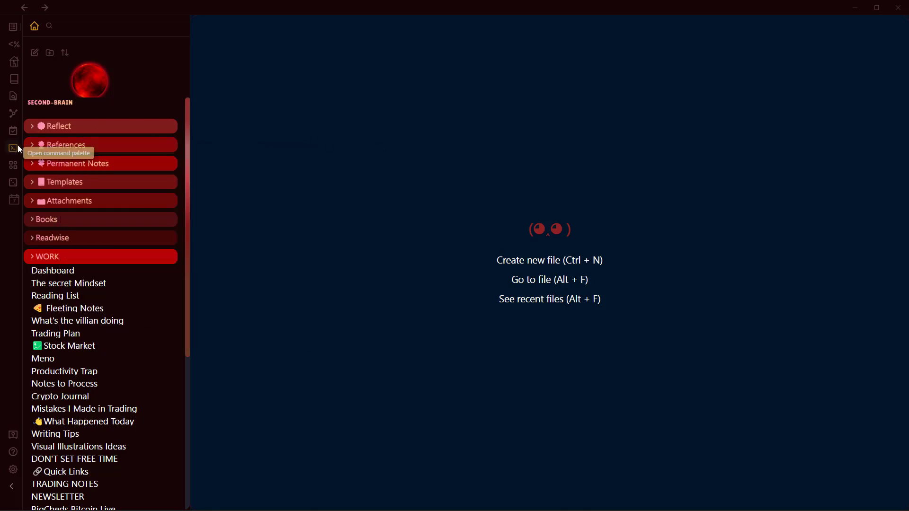
pyautogui.rightClick(65, 145)
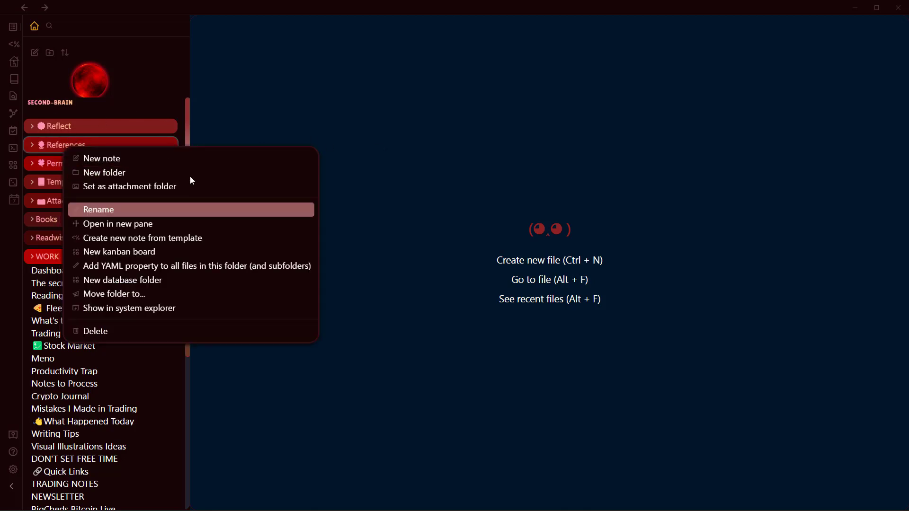
pyautogui.moveTo(143, 281)
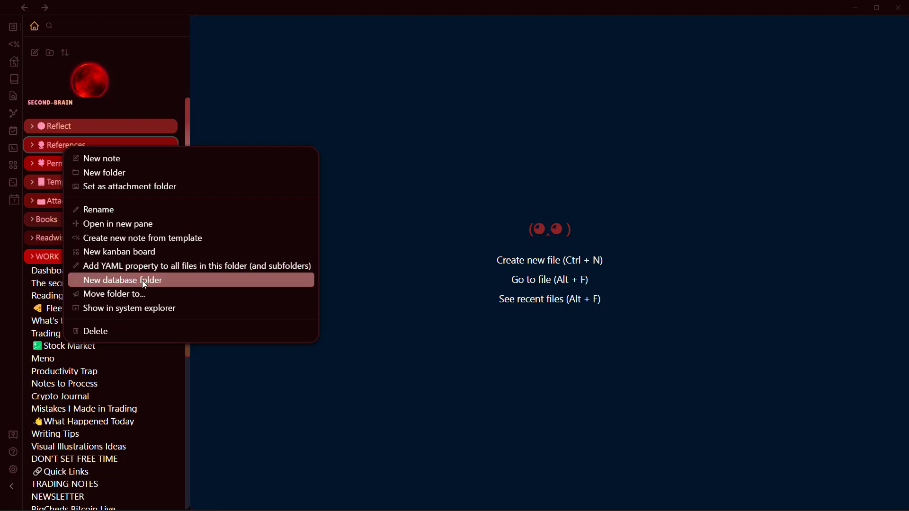
pyautogui.click(121, 280)
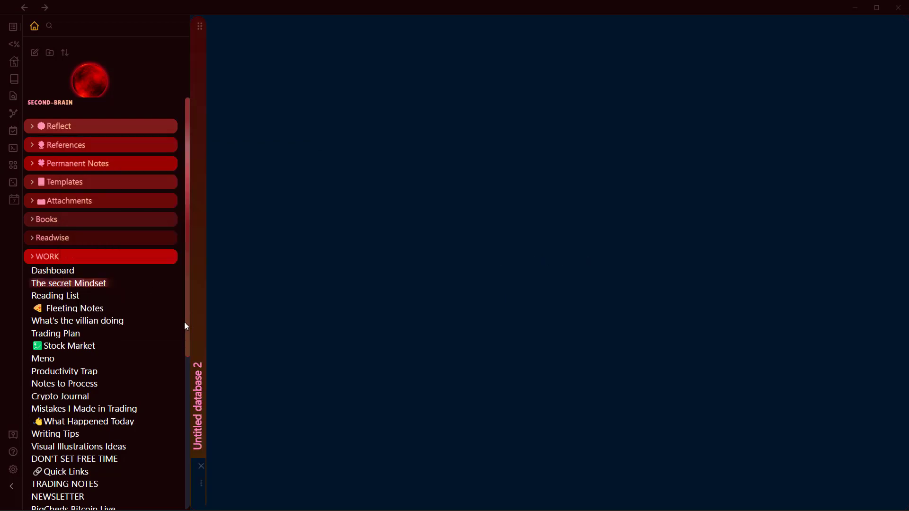
# Step: Expand Untitled database 2 to its 319-record table and bring up its settings
pyautogui.click(69, 283)
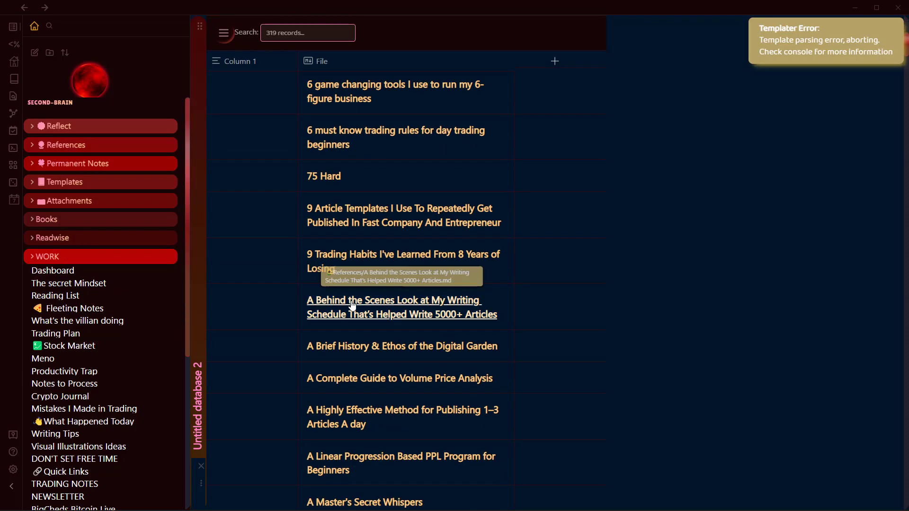
pyautogui.scroll(-3)
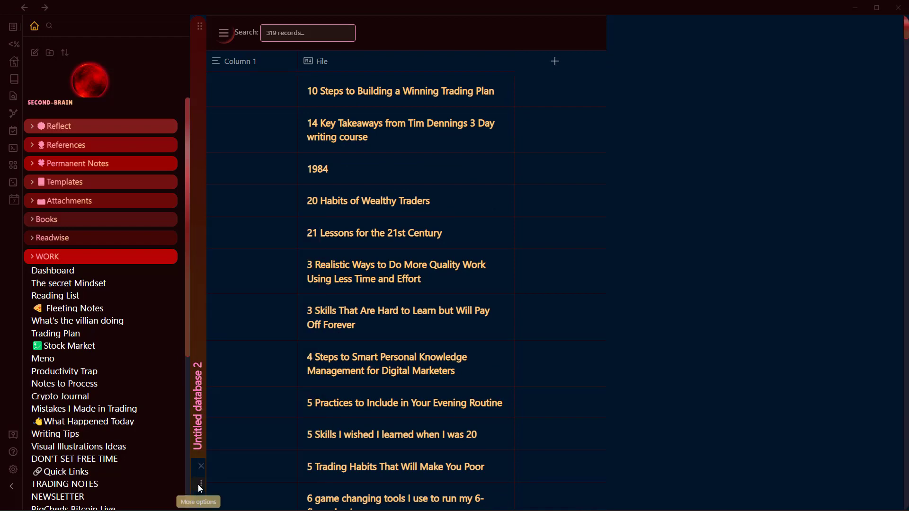
pyautogui.click(200, 485)
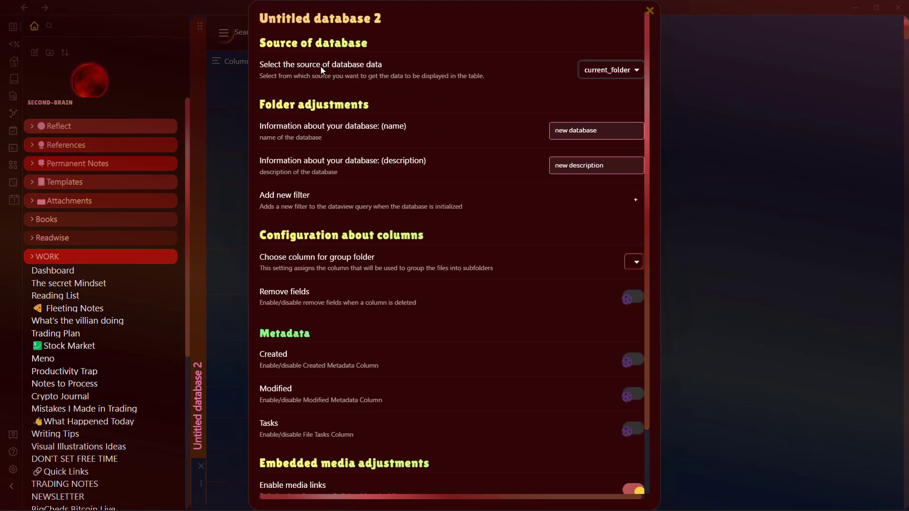
pyautogui.moveTo(596, 81)
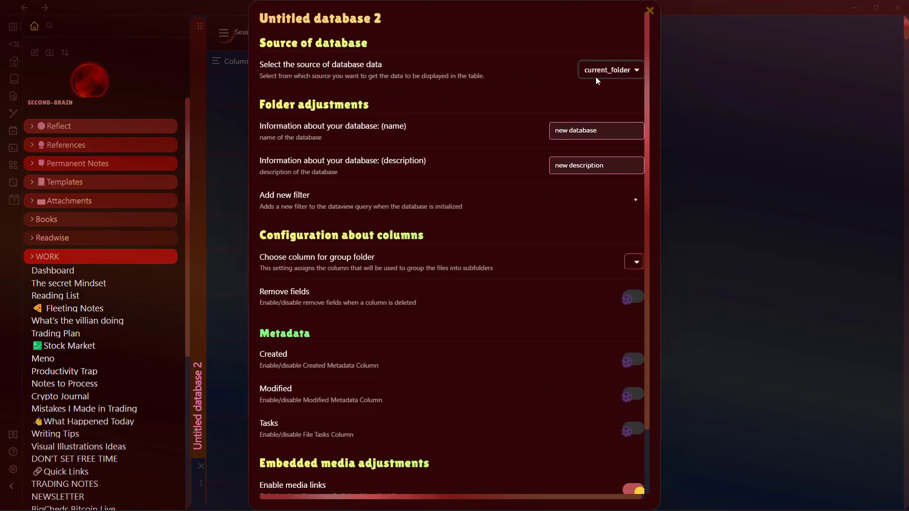
pyautogui.moveTo(615, 76)
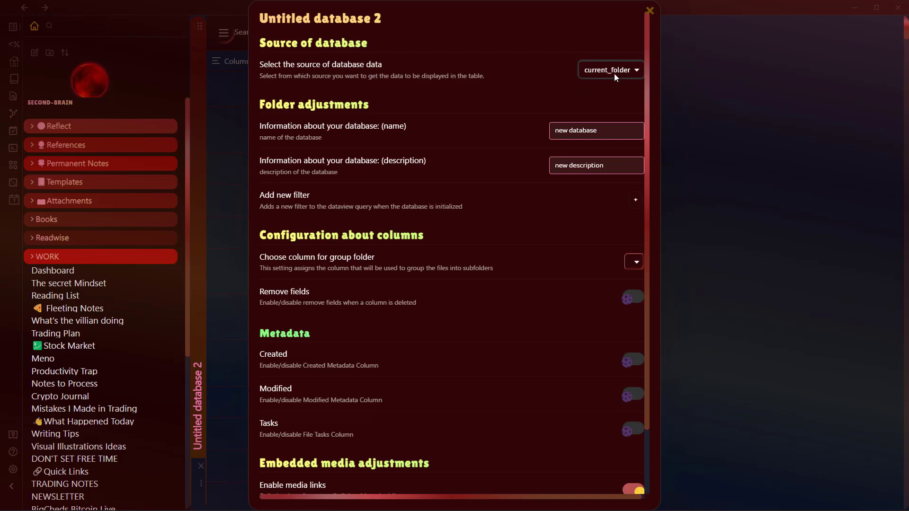
pyautogui.moveTo(627, 81)
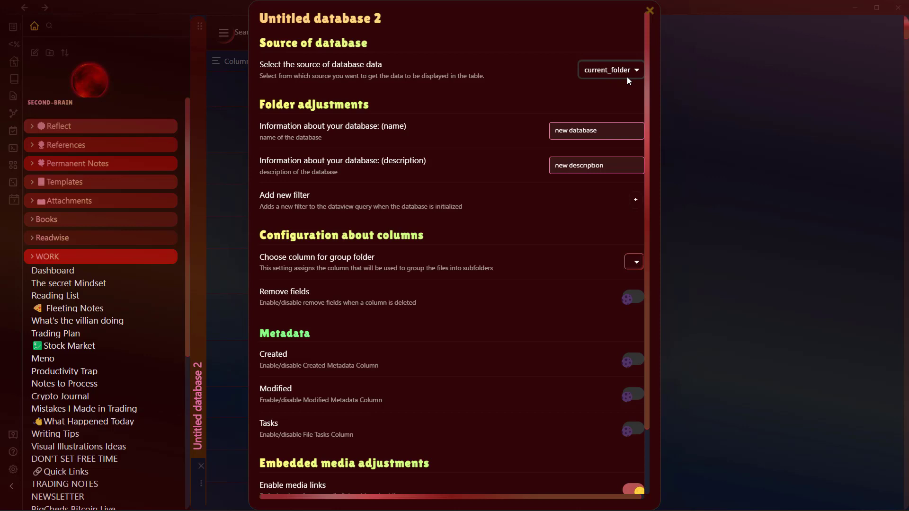
# Step: Set the database's data source to the #book tag after trying outgoing links
pyautogui.click(609, 69)
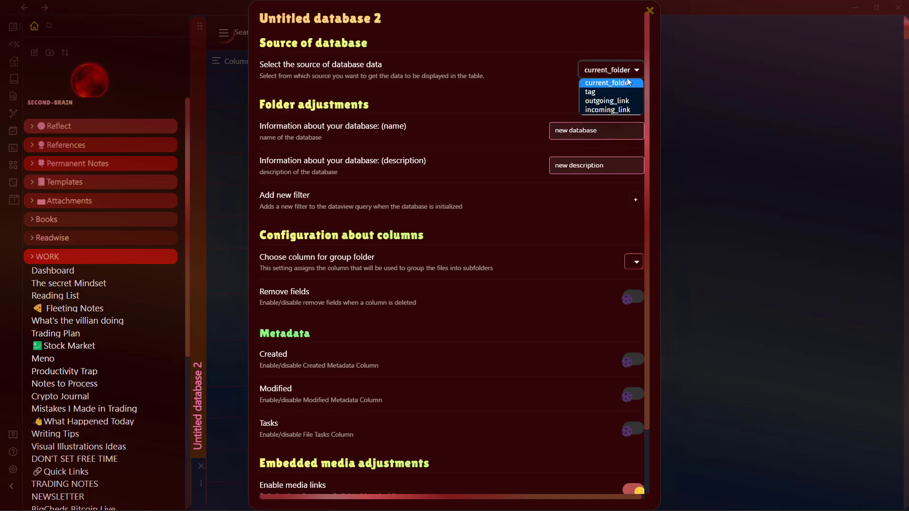
pyautogui.moveTo(607, 101)
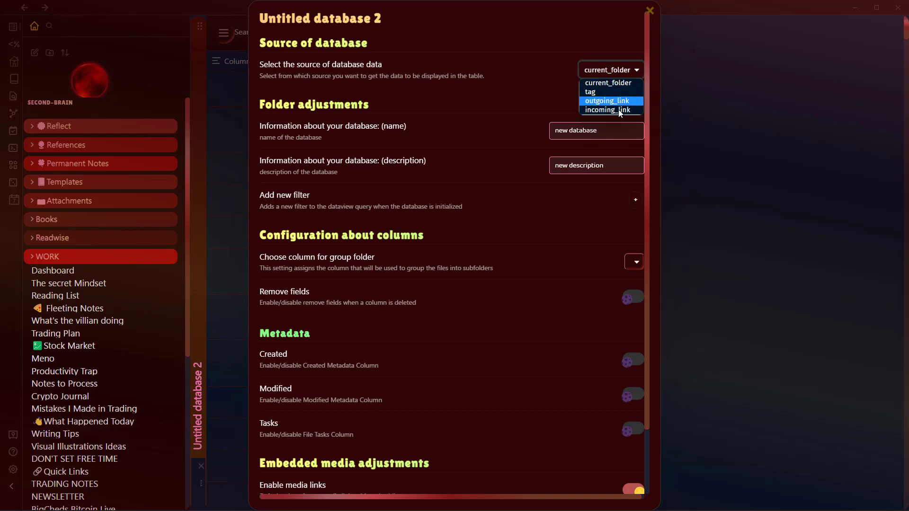
pyautogui.click(591, 92)
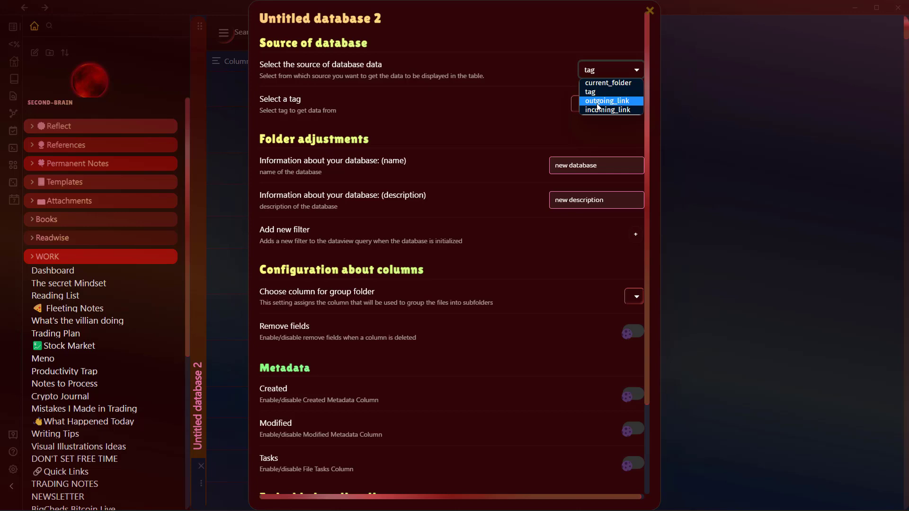
pyautogui.click(607, 101)
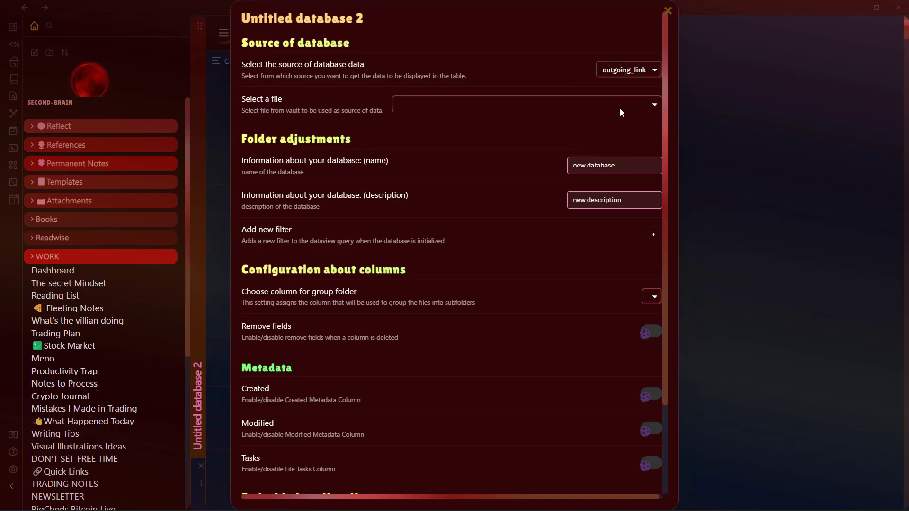
pyautogui.click(525, 105)
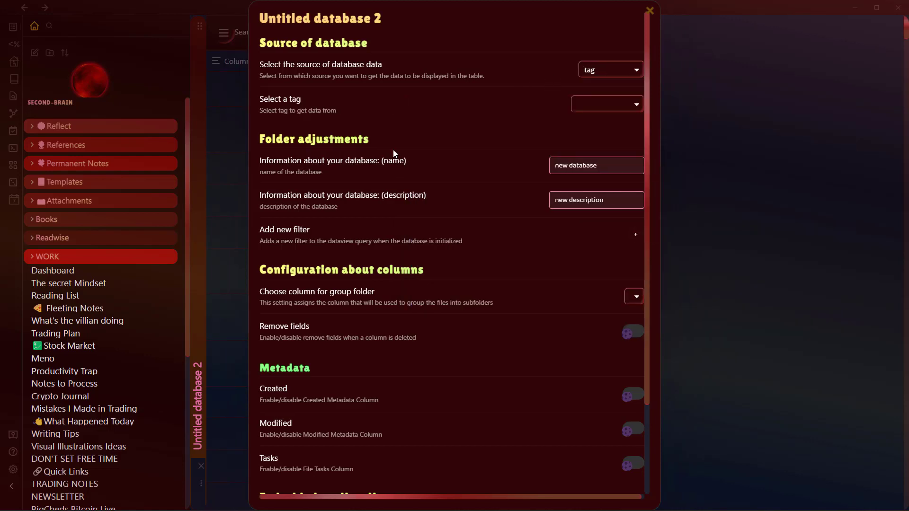
pyautogui.moveTo(518, 99)
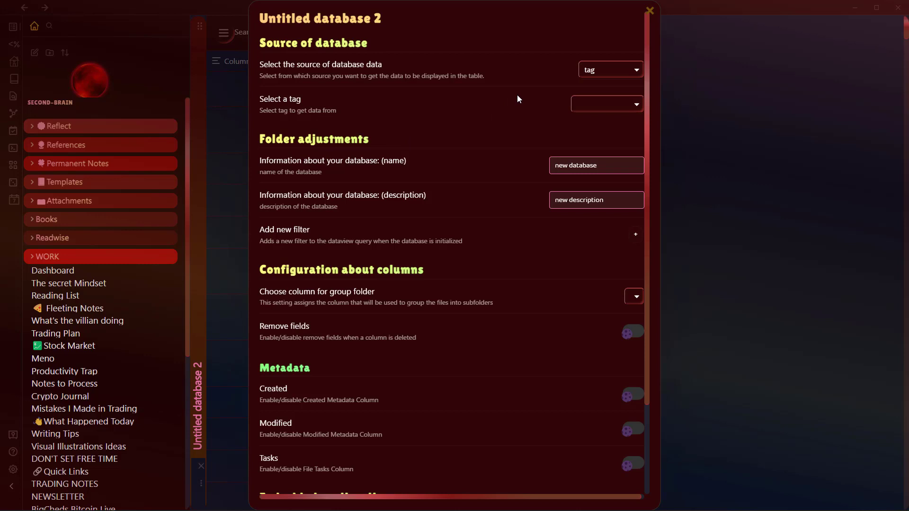
pyautogui.click(610, 69)
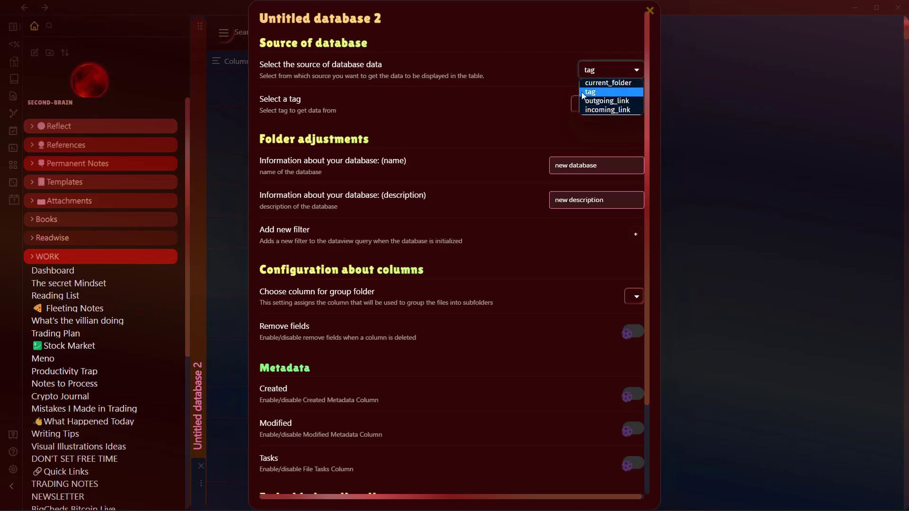
pyautogui.click(605, 104)
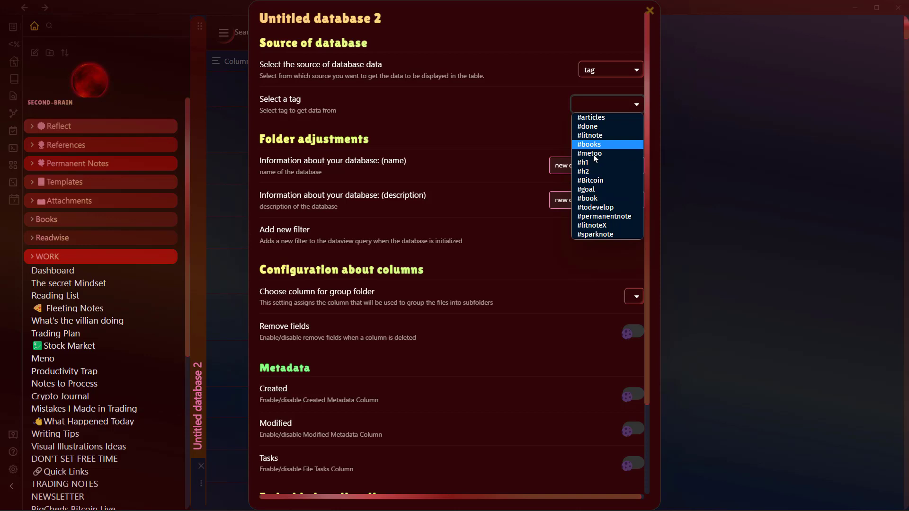
pyautogui.click(587, 198)
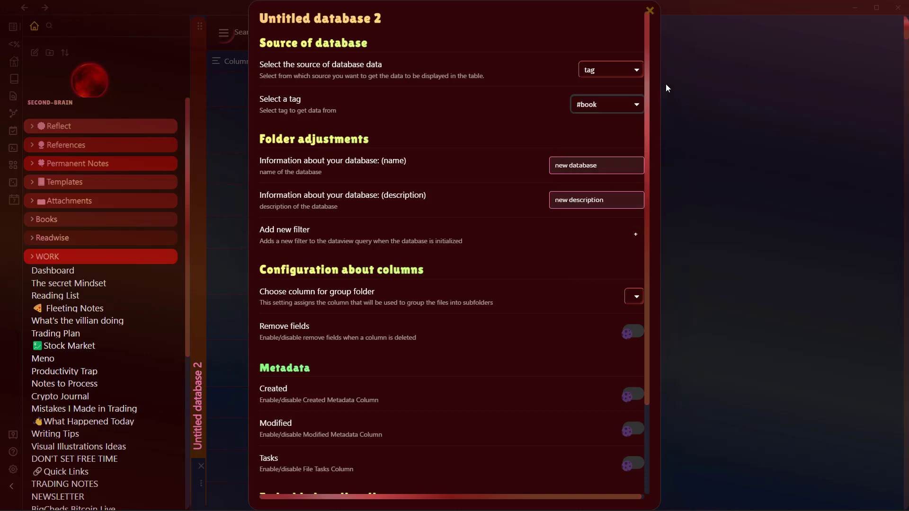
# Step: Name the database 'Reading list' with the description 'A reading list'
pyautogui.click(596, 165)
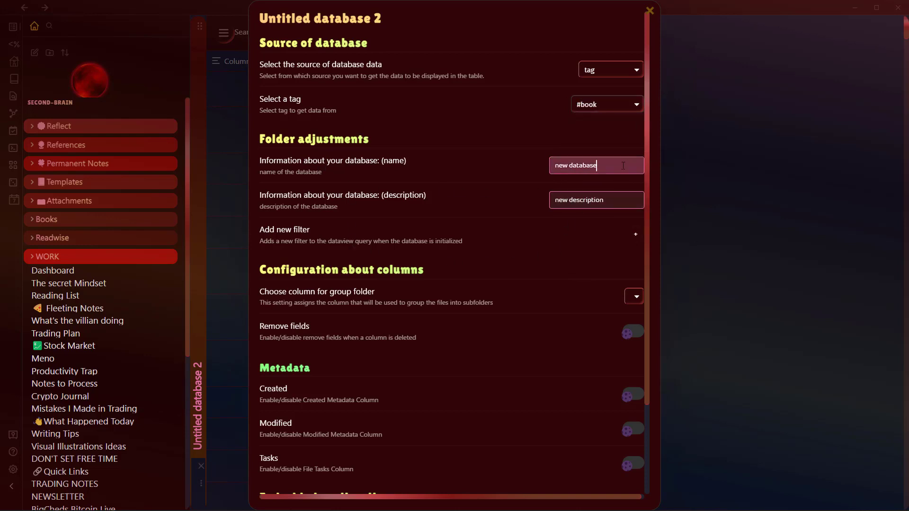
pyautogui.write('R')
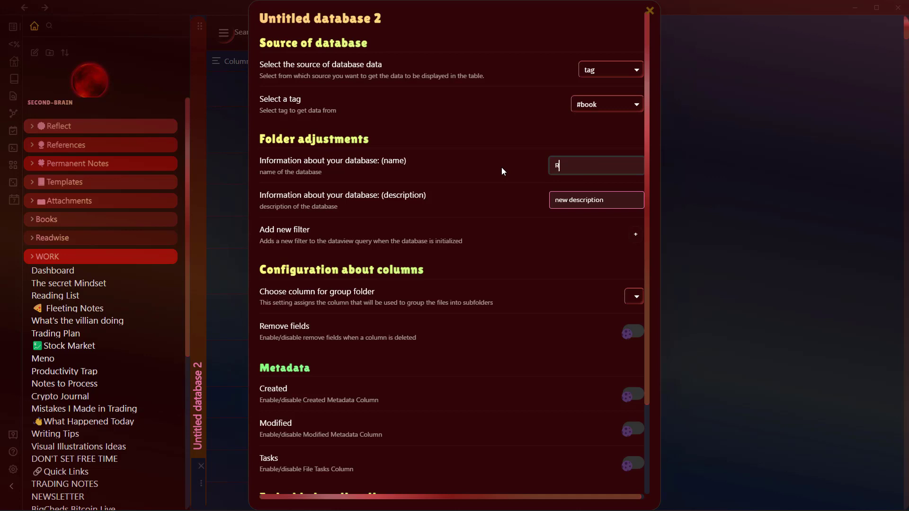
pyautogui.write('eading list')
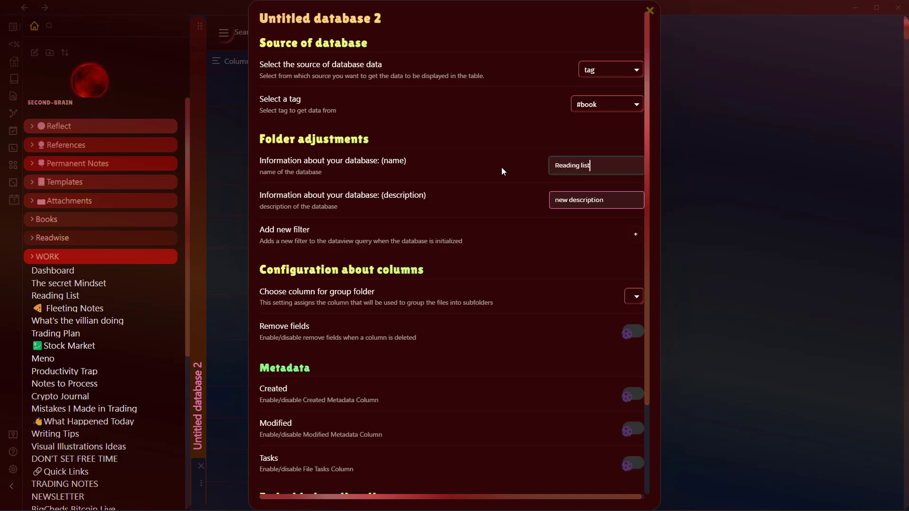
pyautogui.click(596, 200)
pyautogui.write('A reading list')
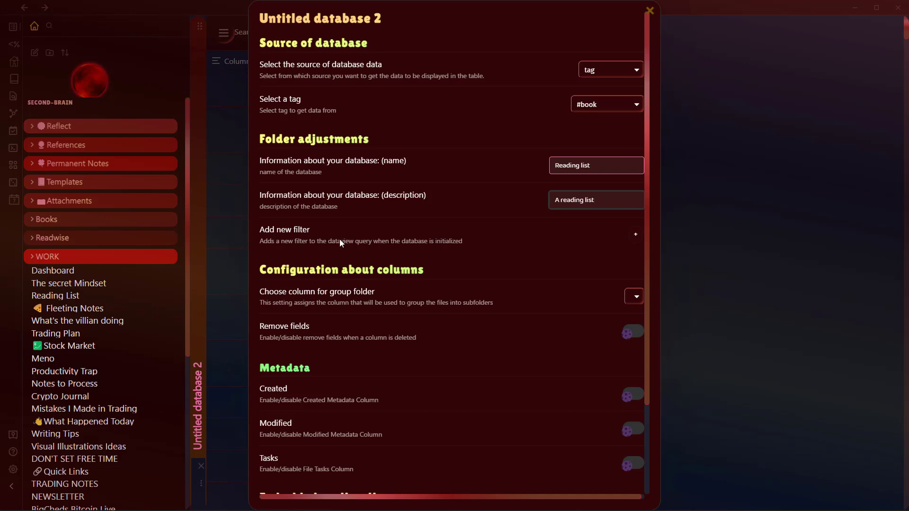
pyautogui.click(596, 200)
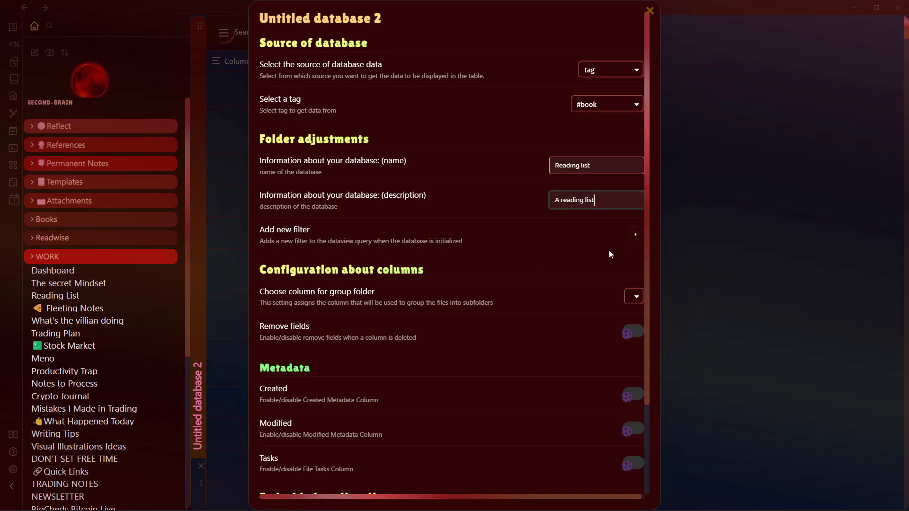
# Step: Add an empty filter row with field, operator and value left blank
pyautogui.click(634, 234)
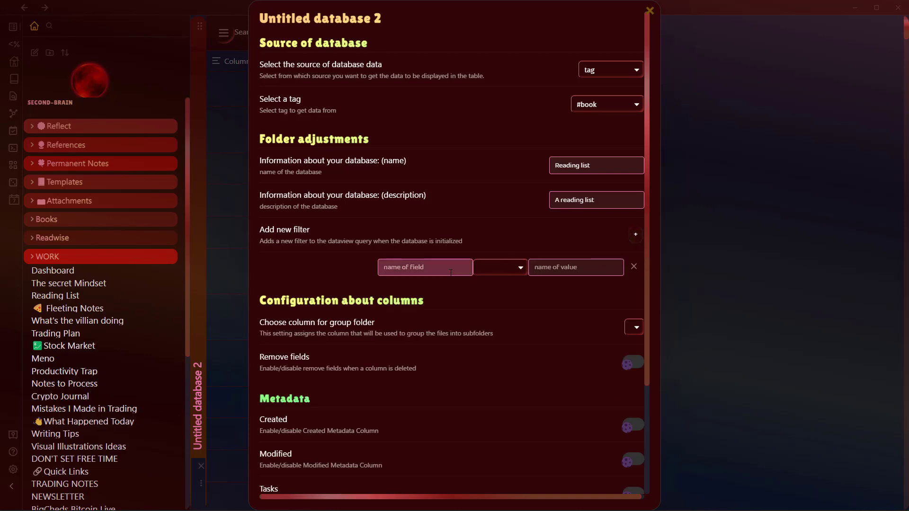
pyautogui.click(425, 267)
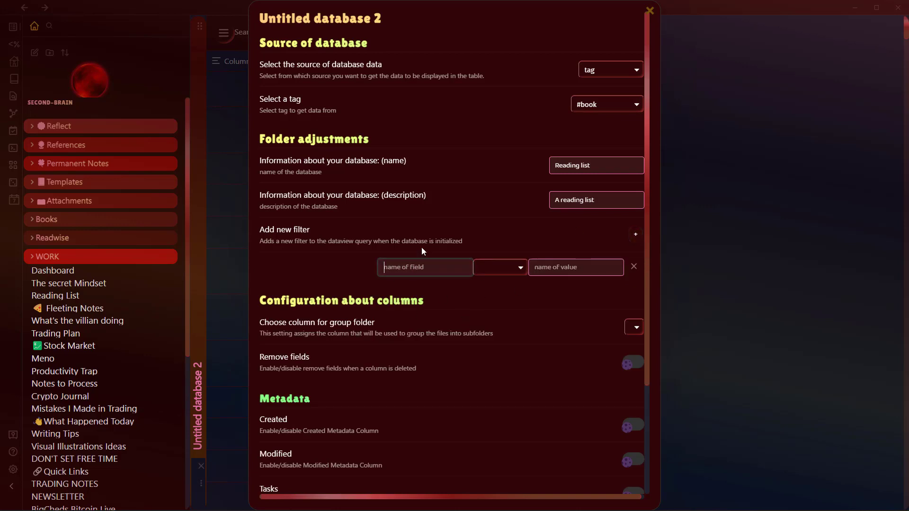
pyautogui.click(499, 267)
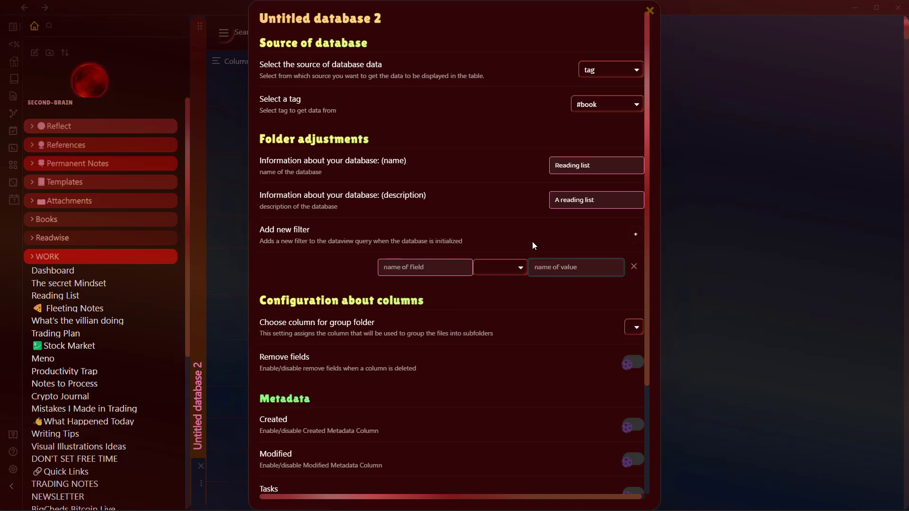
pyautogui.moveTo(559, 252)
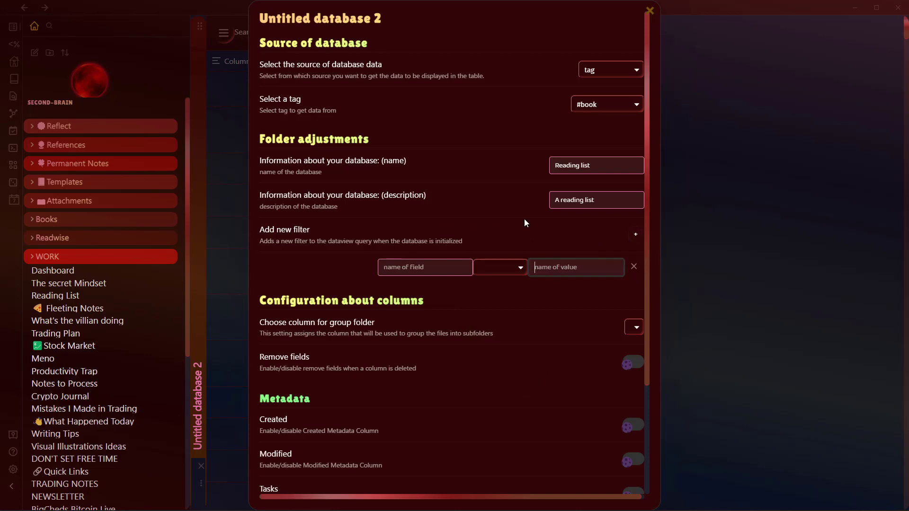
pyautogui.scroll(-3)
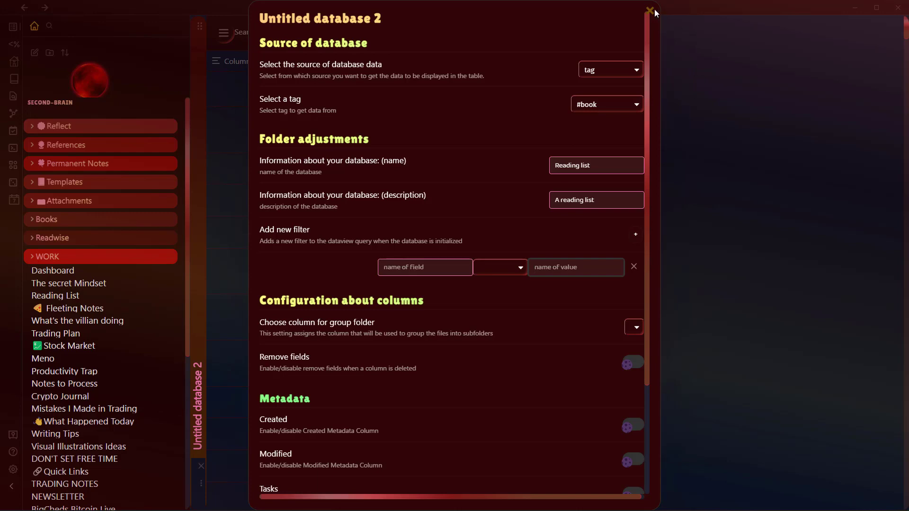
# Step: Close the settings, check Column 1's header menu, and add new empty columns
pyautogui.click(650, 10)
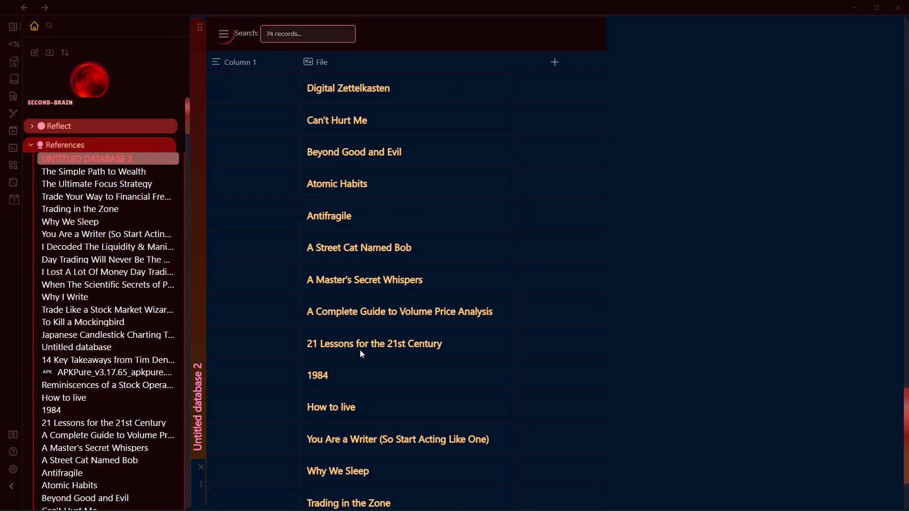
pyautogui.scroll(-3)
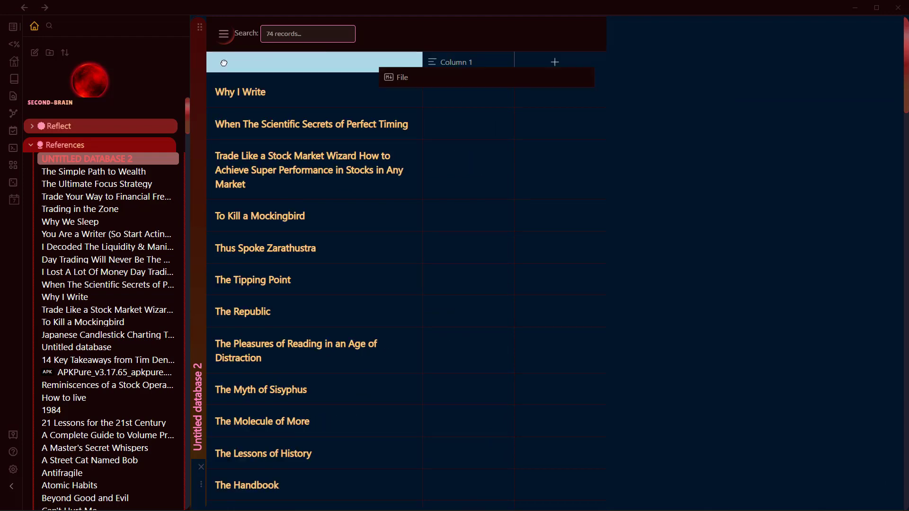
pyautogui.click(455, 63)
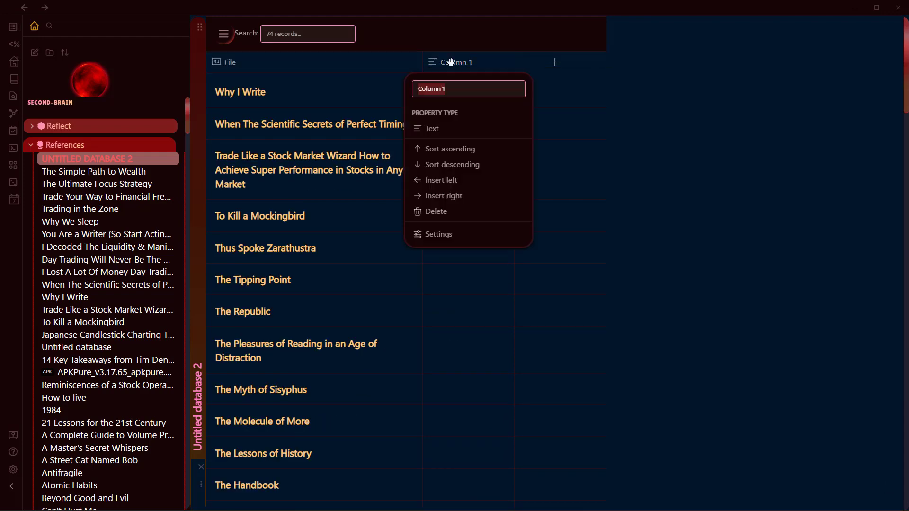
pyautogui.click(611, 55)
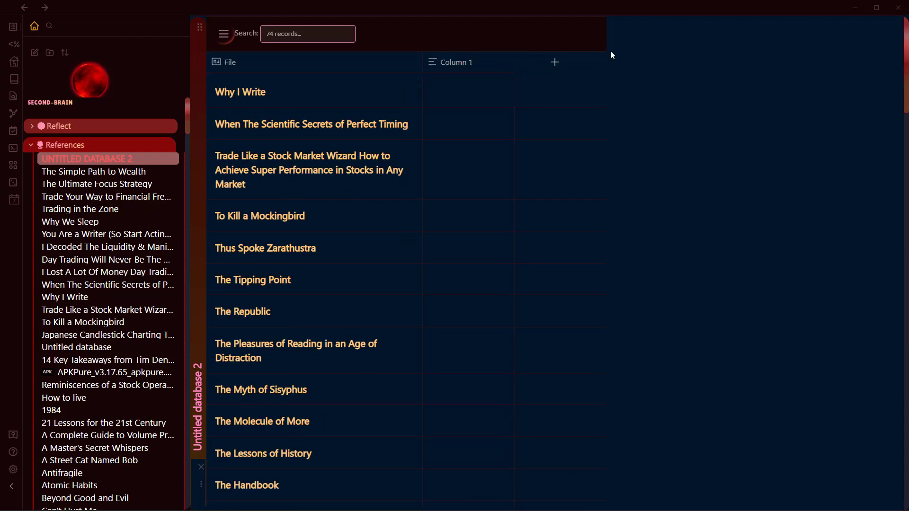
pyautogui.click(555, 63)
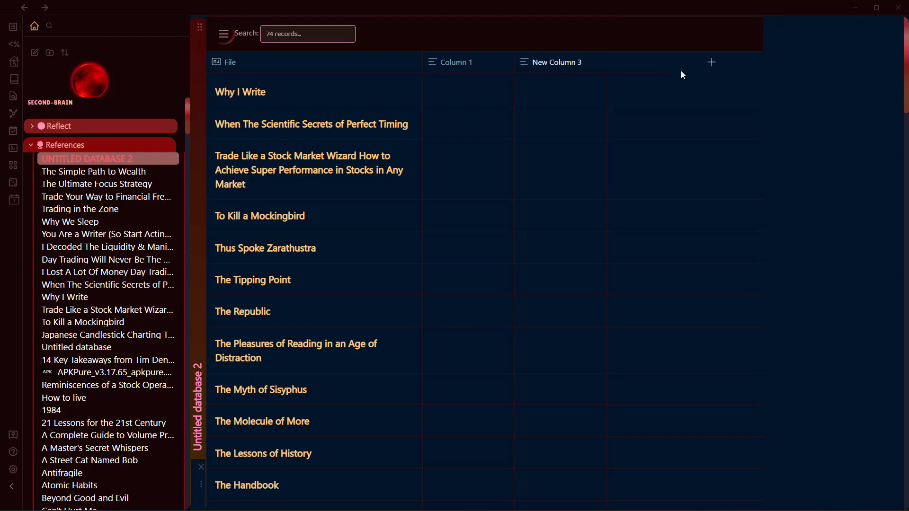
pyautogui.click(712, 62)
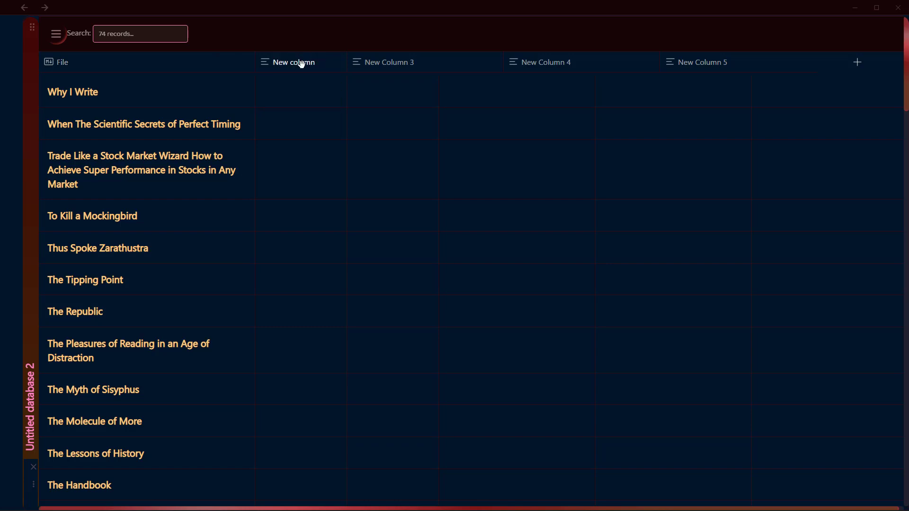
# Step: Name the first new column 'Page' and set its property type to number
pyautogui.click(294, 62)
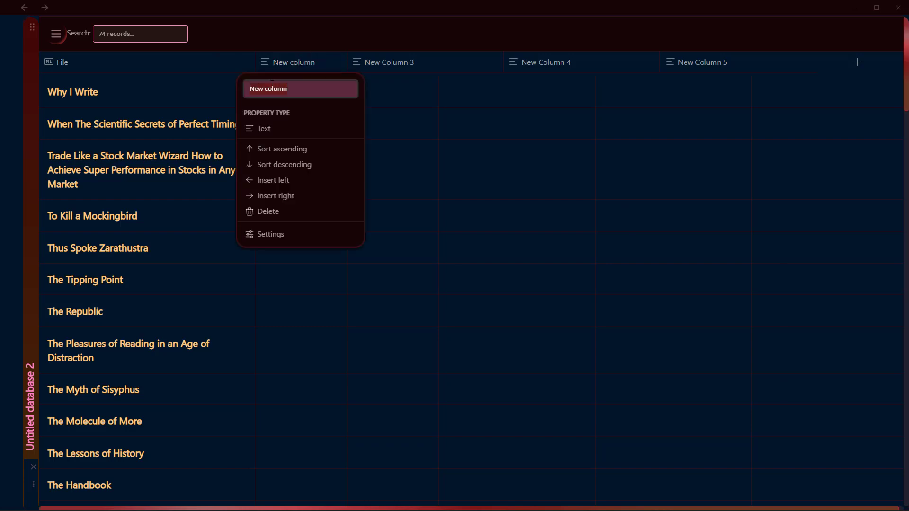
pyautogui.write('Page')
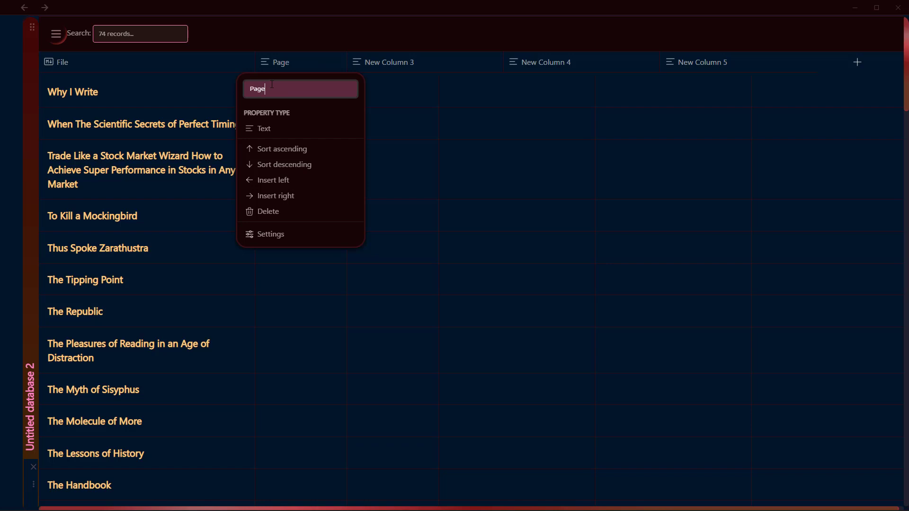
pyautogui.click(264, 127)
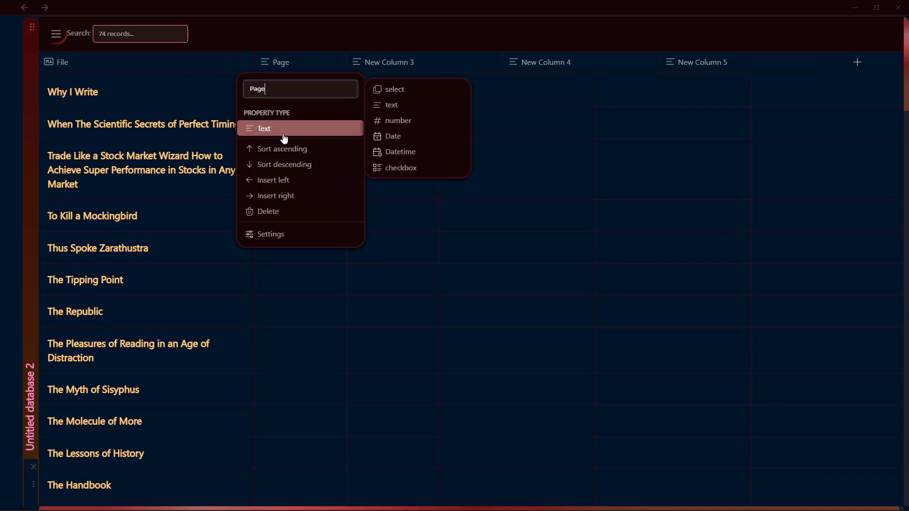
pyautogui.moveTo(398, 120)
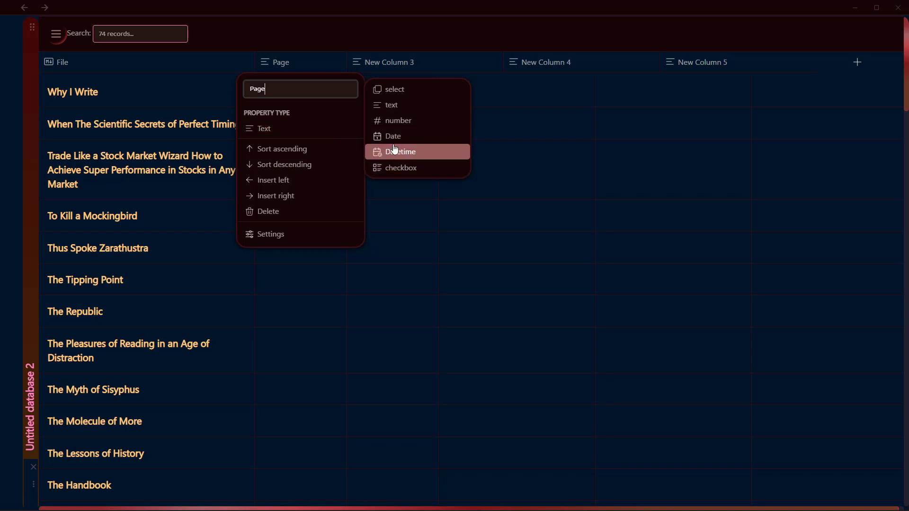
pyautogui.moveTo(398, 89)
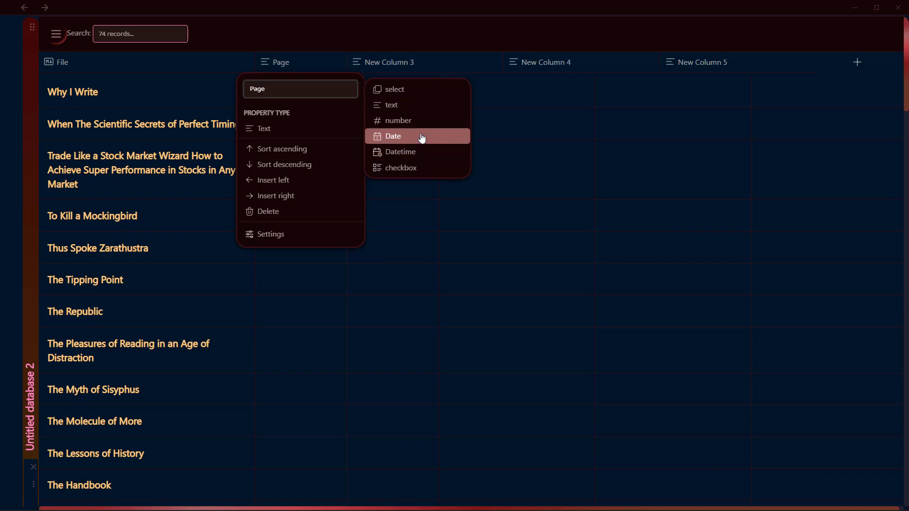
pyautogui.moveTo(429, 121)
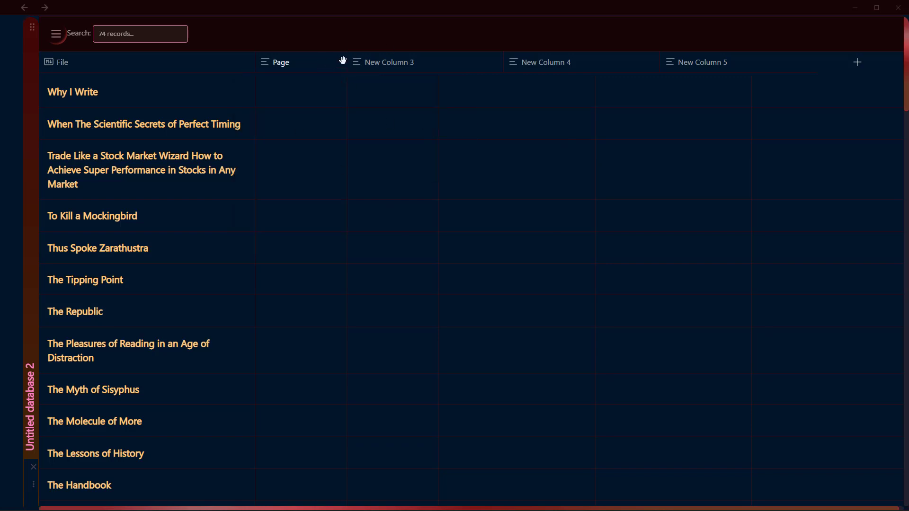
pyautogui.click(280, 63)
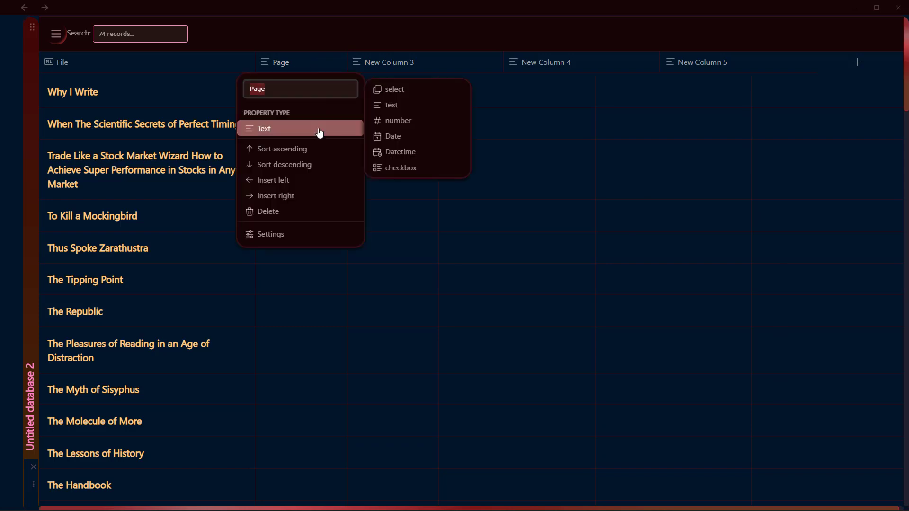
pyautogui.click(399, 120)
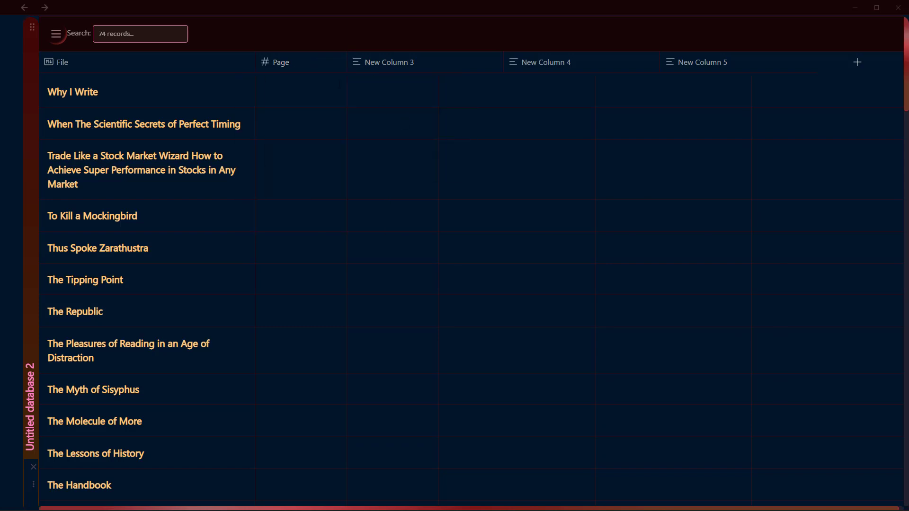
pyautogui.click(387, 62)
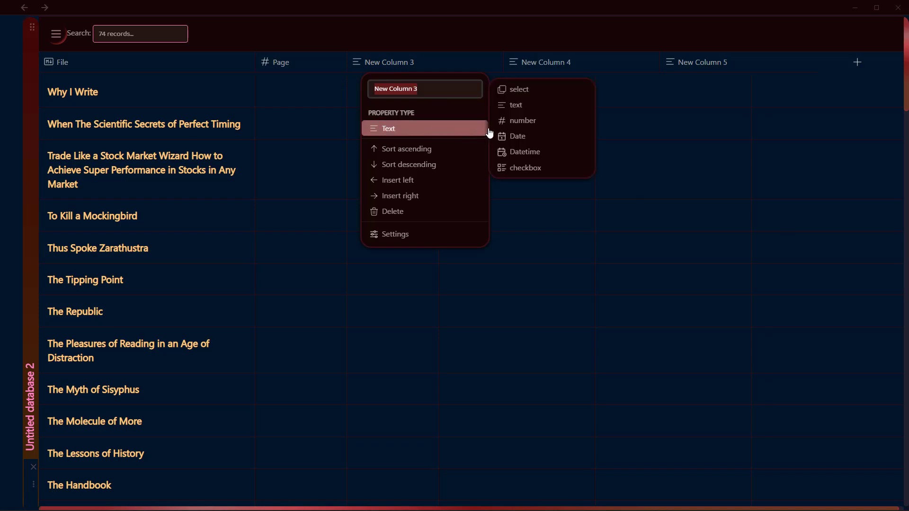
pyautogui.moveTo(516, 136)
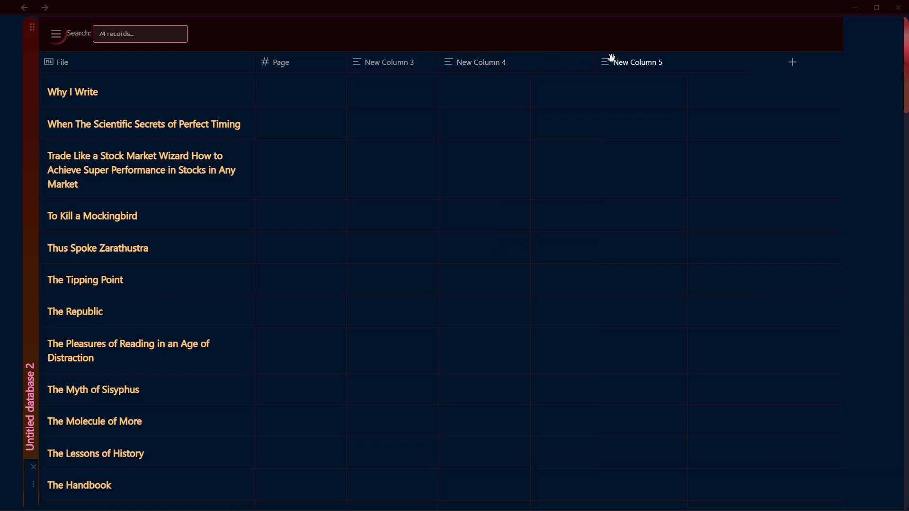
# Step: Make New Column 3 a date column and give Why I Write the date 2022-06-08
pyautogui.click(387, 62)
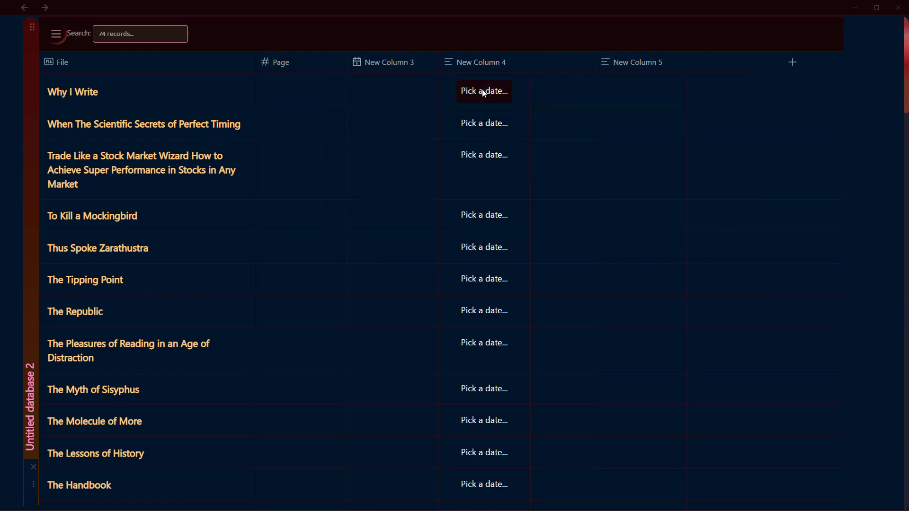
pyautogui.click(484, 91)
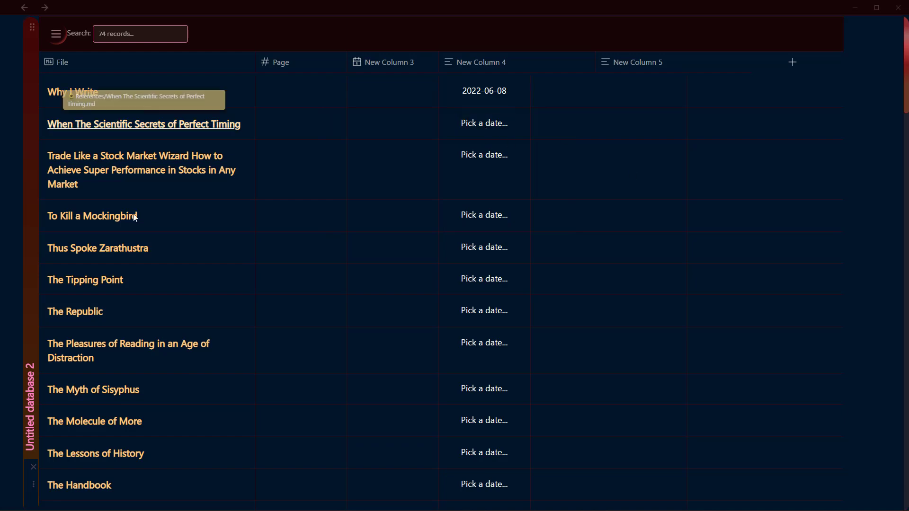
pyautogui.scroll(-3)
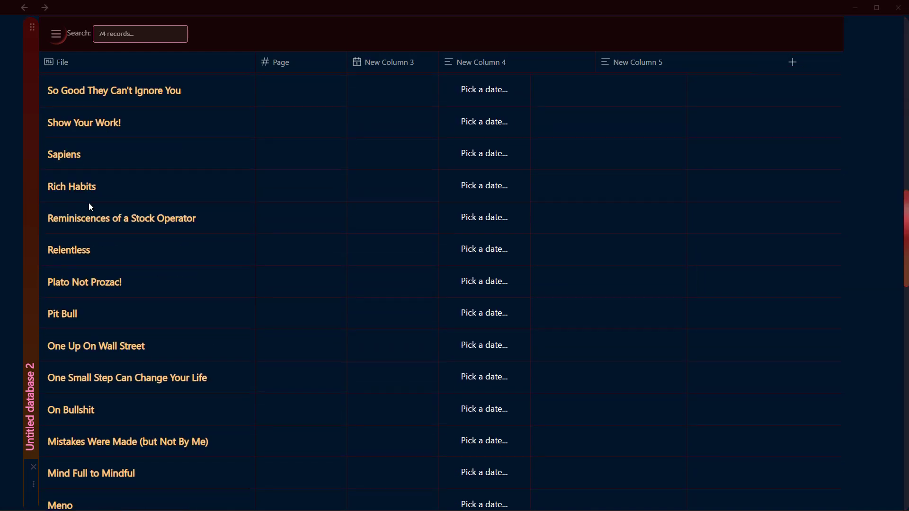
pyautogui.scroll(-3)
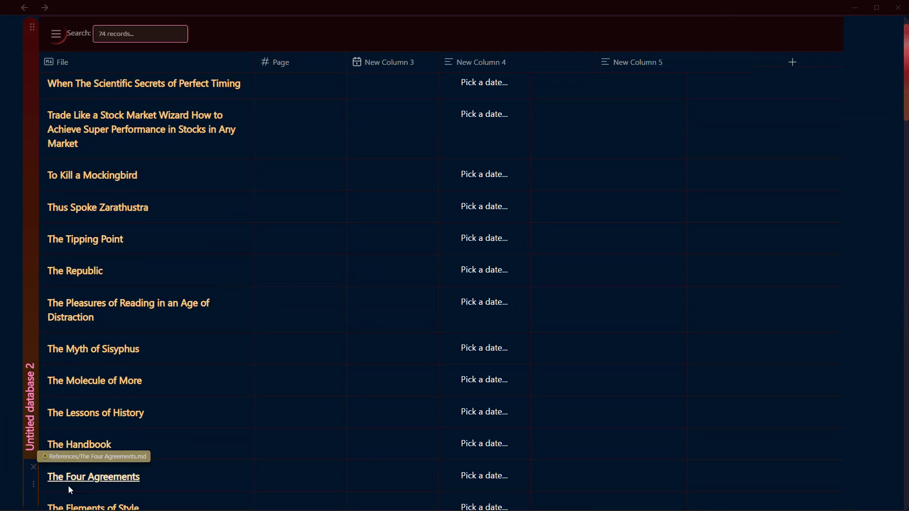
pyautogui.moveTo(33, 484)
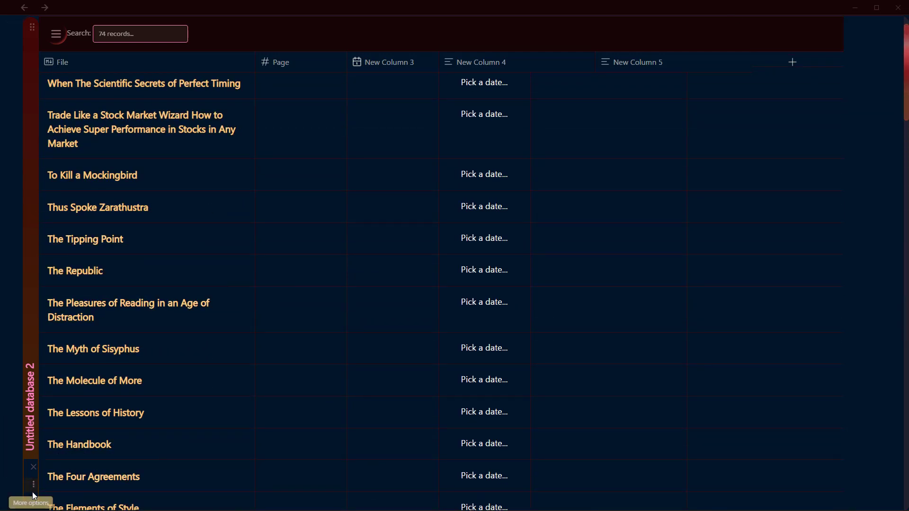
pyautogui.scroll(-3)
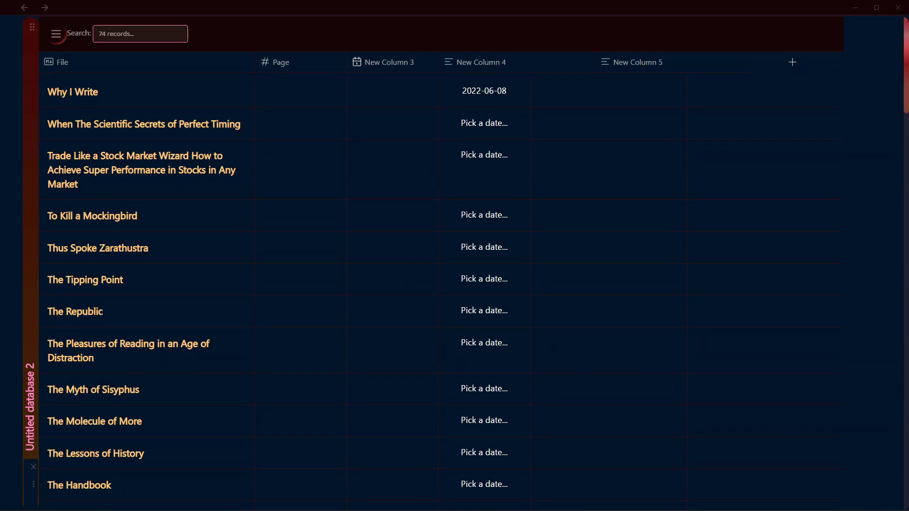
pyautogui.scroll(-3)
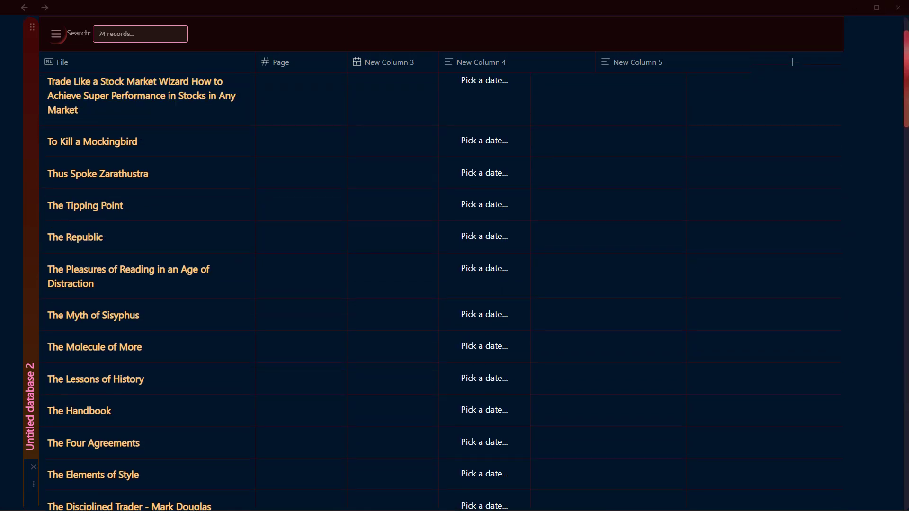